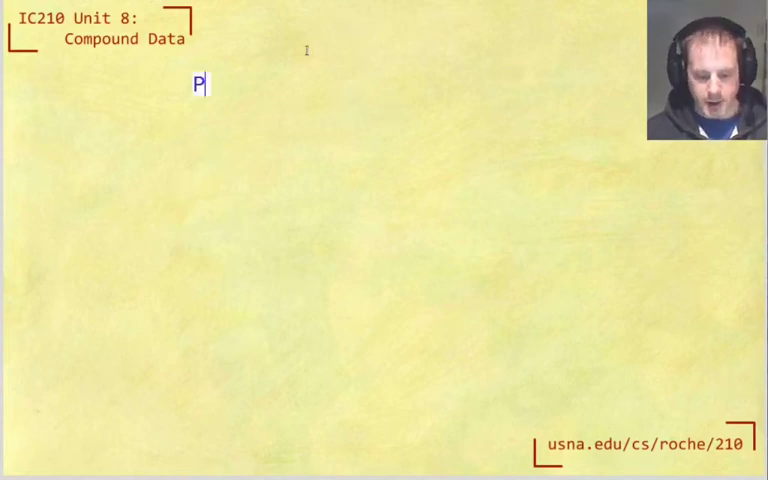
# - Write the slide heading 'Pointers to structs (special arrow syntax)'
pyautogui.write('ointers')
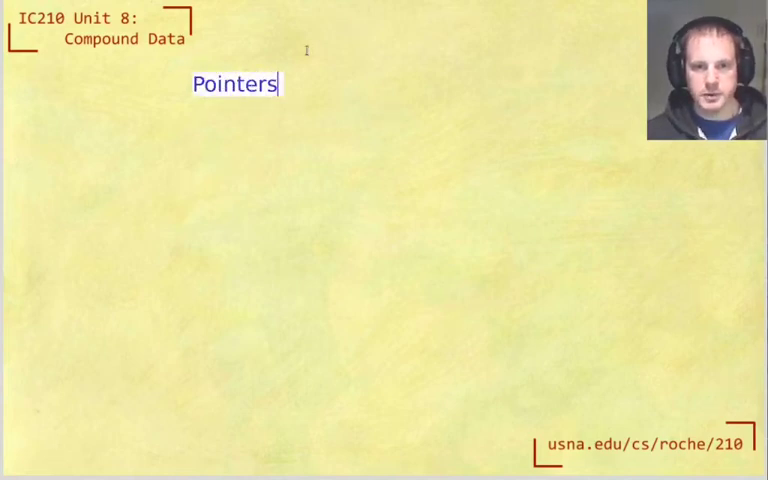
pyautogui.write('to structs')
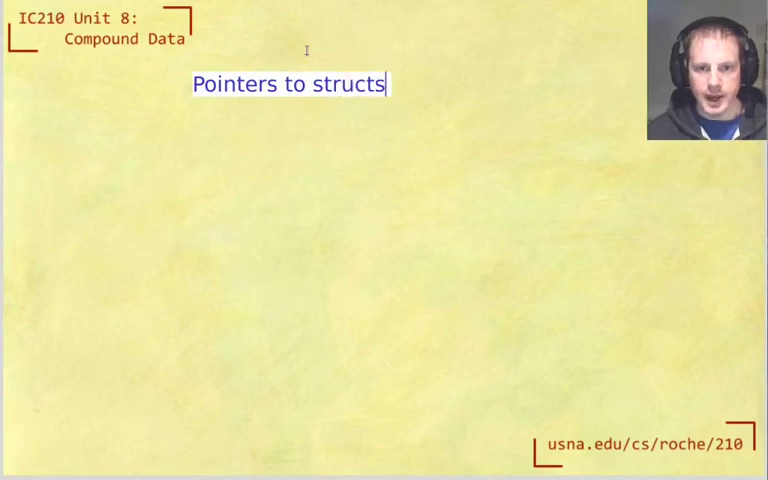
pyautogui.write('(spec')
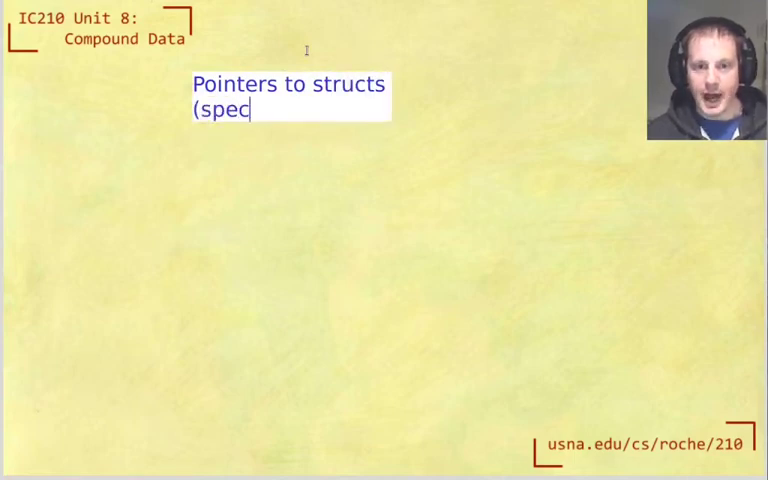
pyautogui.write('ial a')
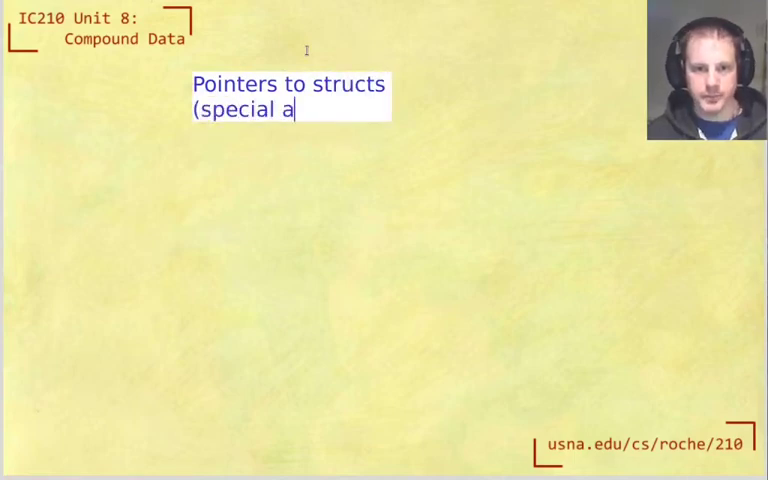
pyautogui.write('rrow syntax')
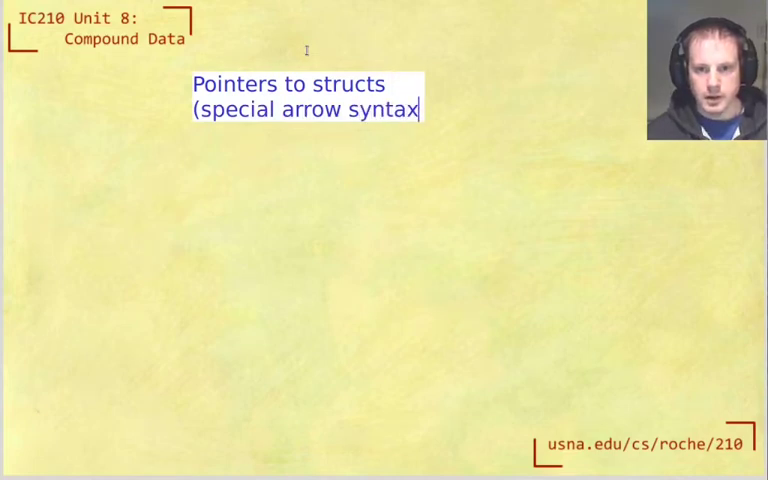
pyautogui.write(')')
pyautogui.write('1.')
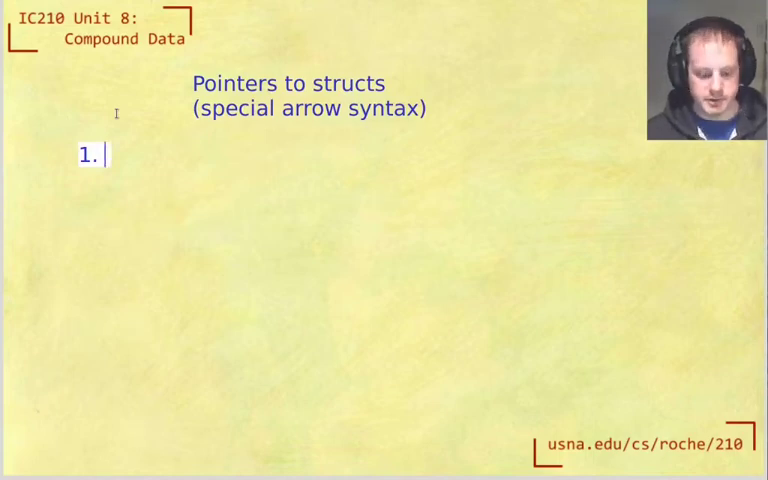
# - Add list items 'Function needs to change an argument' and '(Or needs to return multiple values)'
pyautogui.write('P')
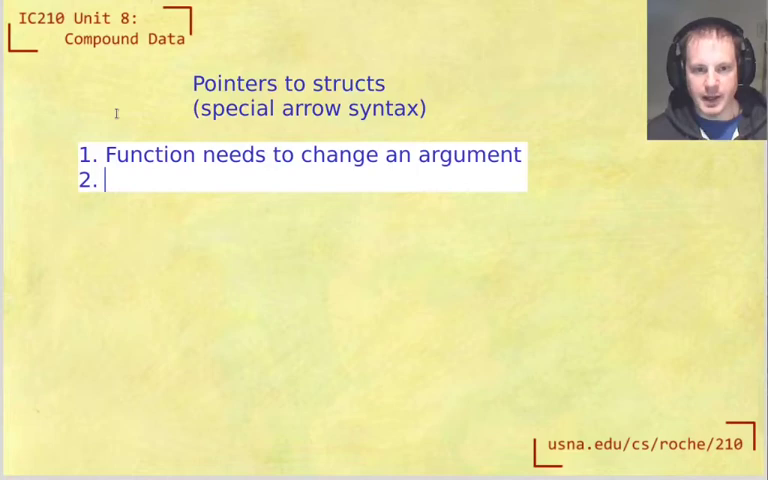
pyautogui.write('(Or needs to return multiple')
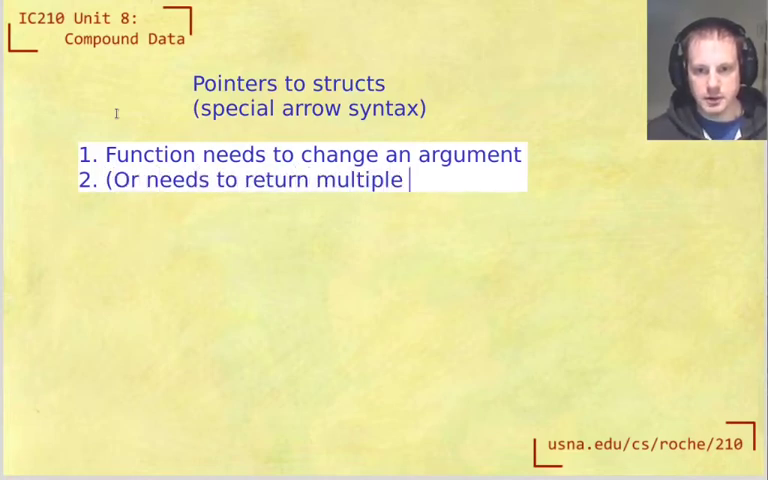
pyautogui.write('arguments)')
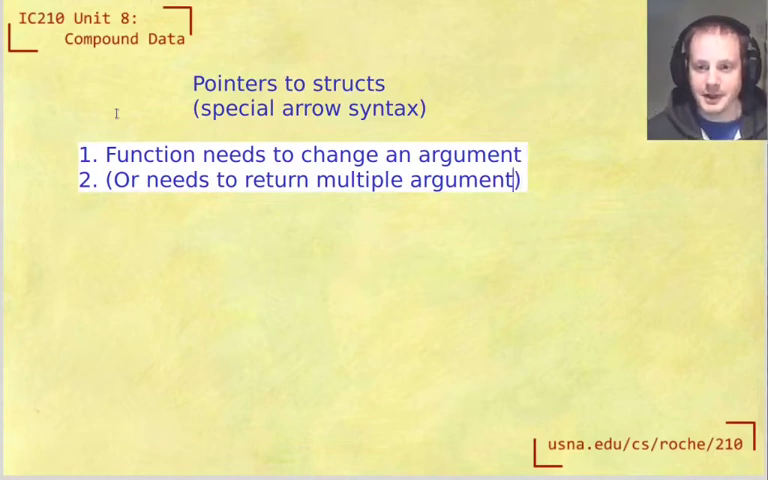
pyautogui.write('values)')
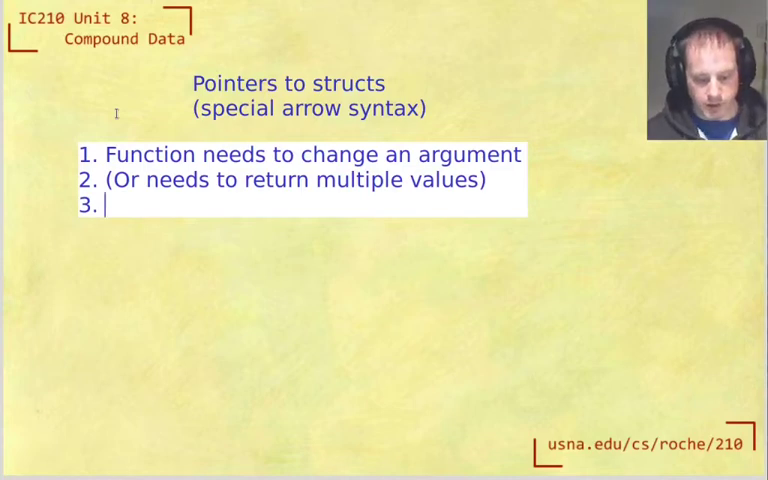
# - Add 'Array types' as the third list item before moving to a blank slide
pyautogui.write('ARr')
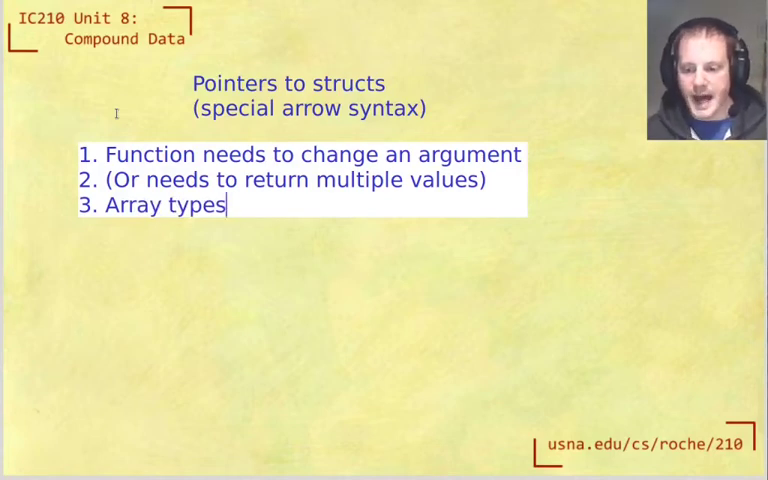
pyautogui.write('()')
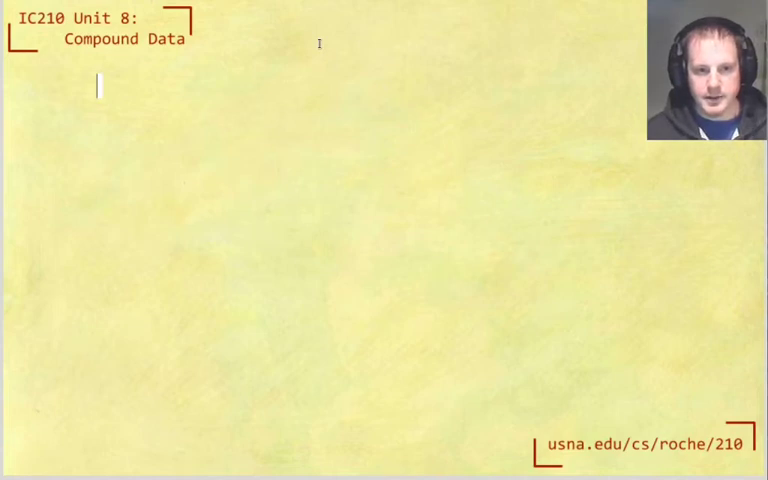
# - Write 'typedef struct Point' and declare a Point p on the slide
pyautogui.write('tr')
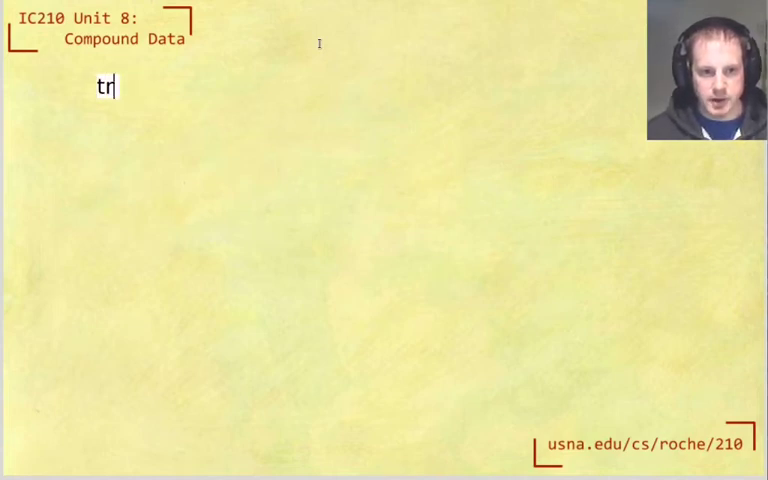
pyautogui.write('ypede')
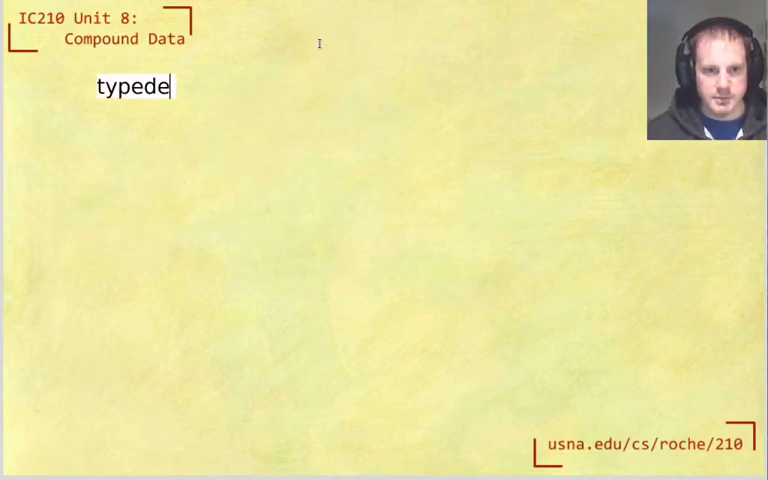
pyautogui.write('f struct Pojnt')
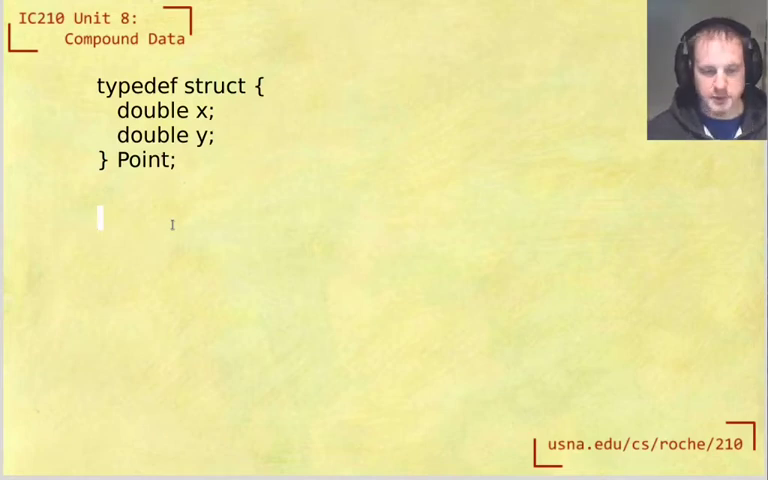
pyautogui.write('Point')
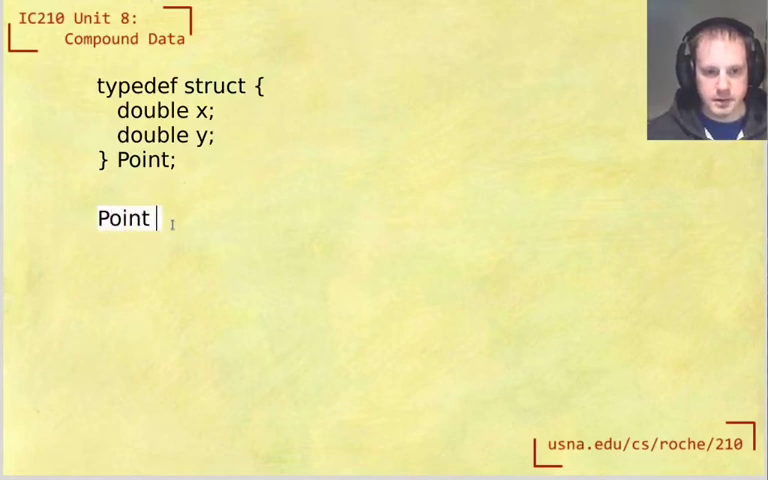
pyautogui.write('p;')
pyautogui.write('p.x;')
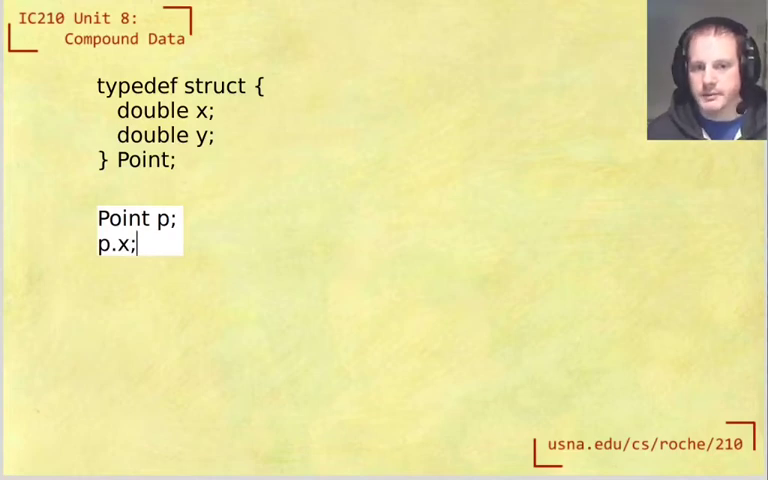
# - Declare a Point* pp on the next line
pyautogui.press('Return')
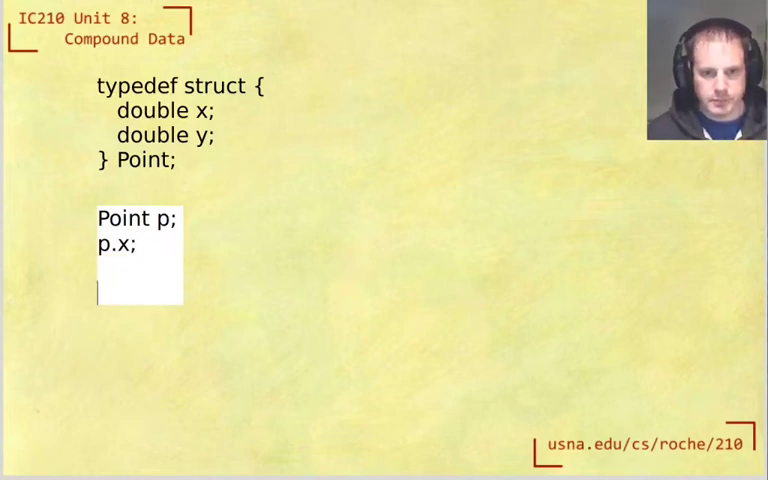
pyautogui.write('P')
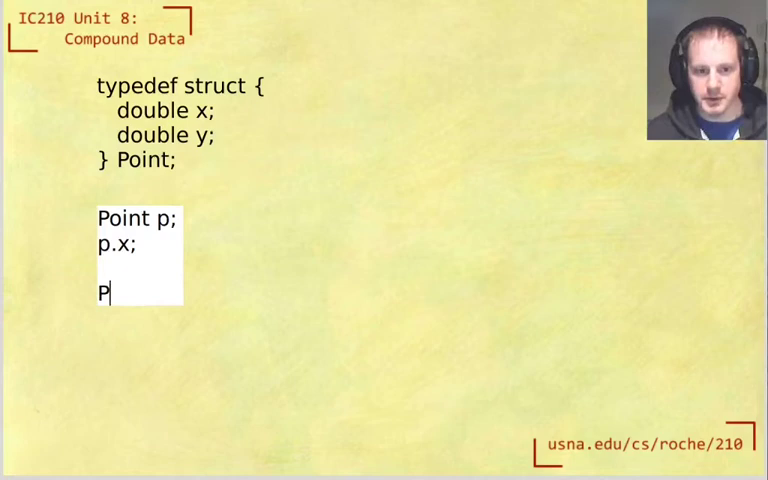
pyautogui.write('oint*')
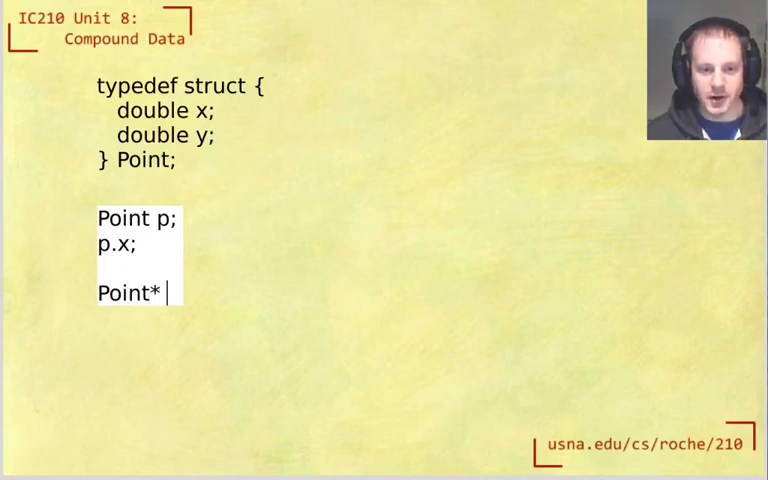
pyautogui.write('pp')
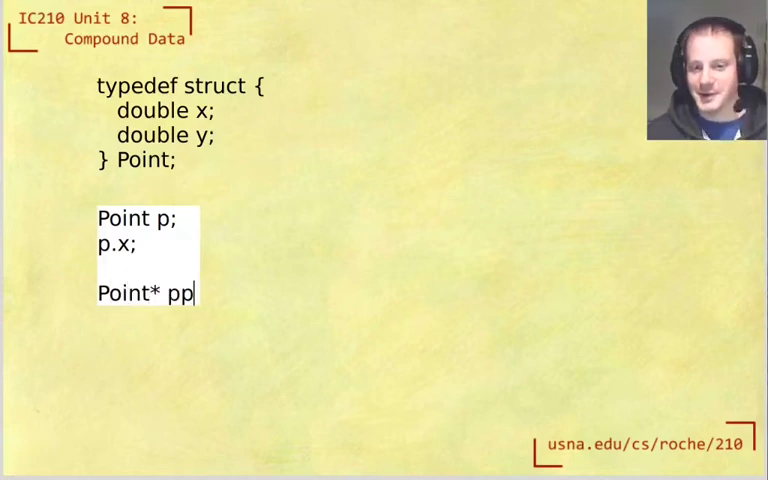
pyautogui.write(';')
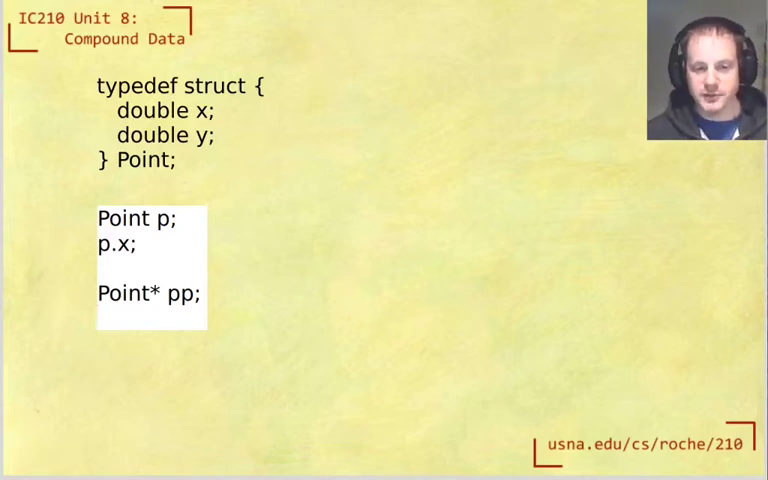
# - Write the *pp.x; access under Point* pp to contrast the * and . operators
pyautogui.write('*')
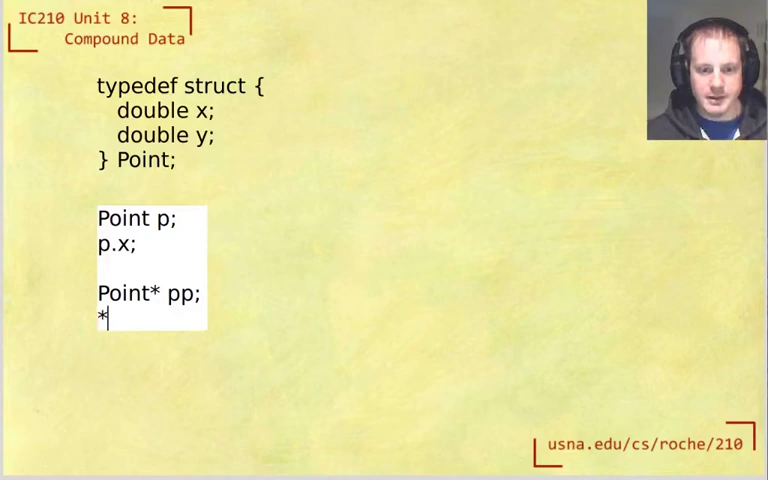
pyautogui.write('p.x')
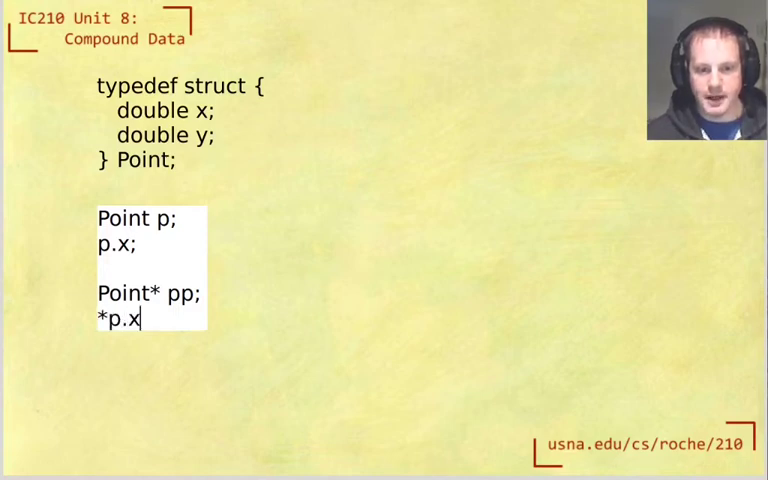
pyautogui.write('p')
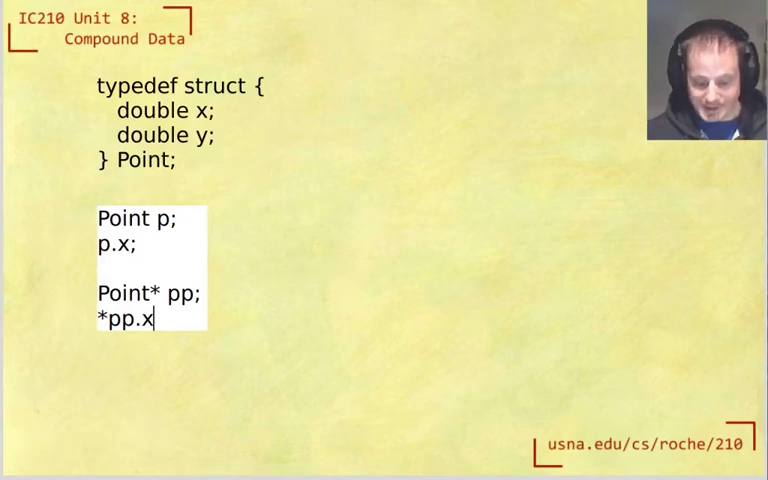
pyautogui.write(';')
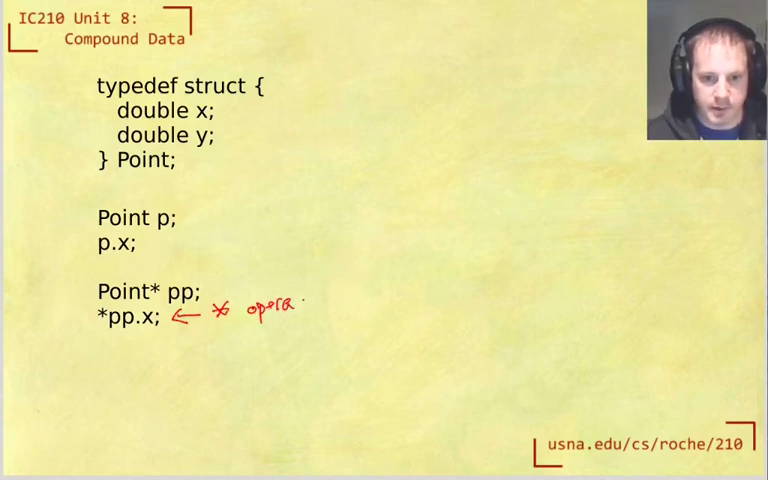
pyautogui.moveTo(280, 340)
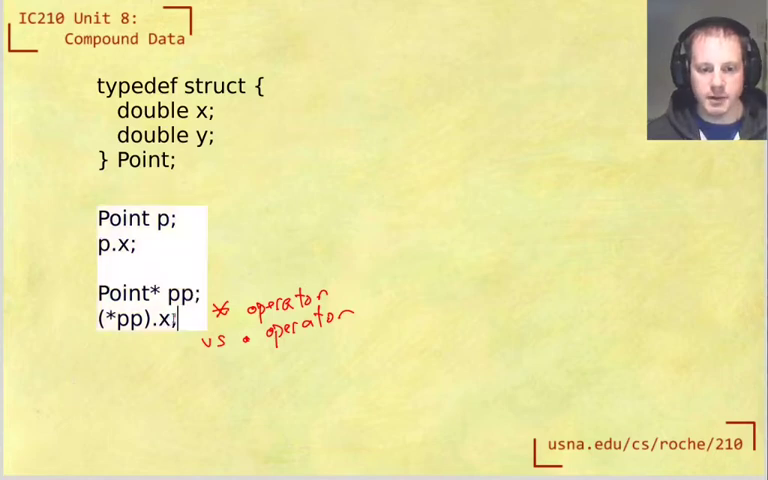
pyautogui.press('enter')
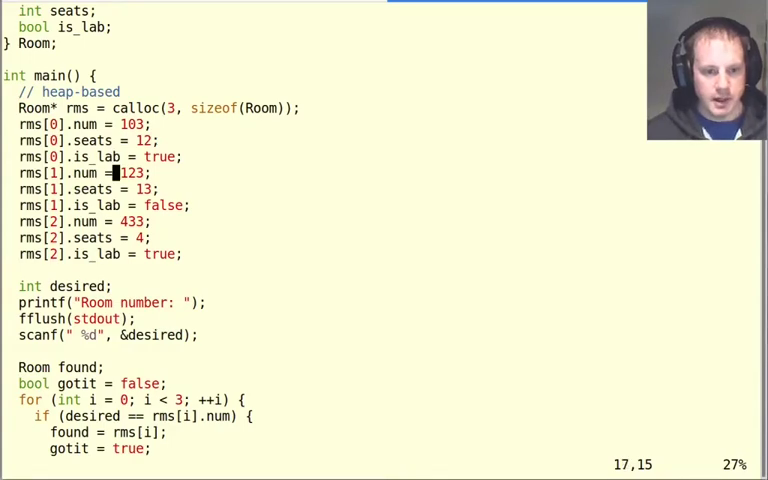
pyautogui.scroll(-3)
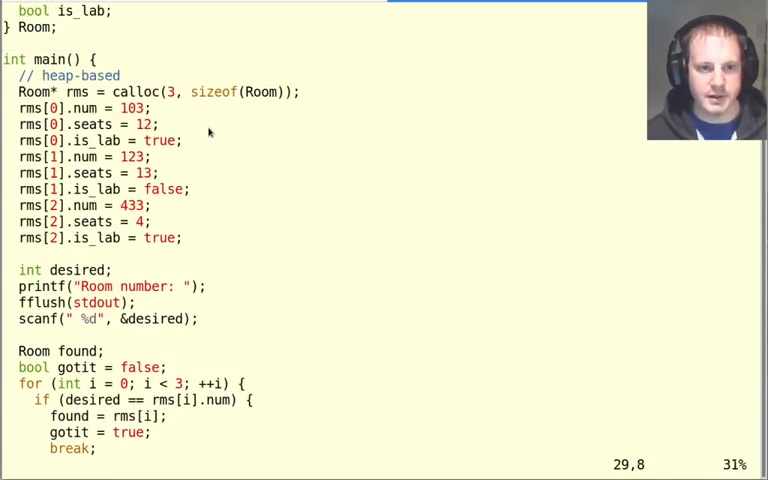
pyautogui.scroll(3)
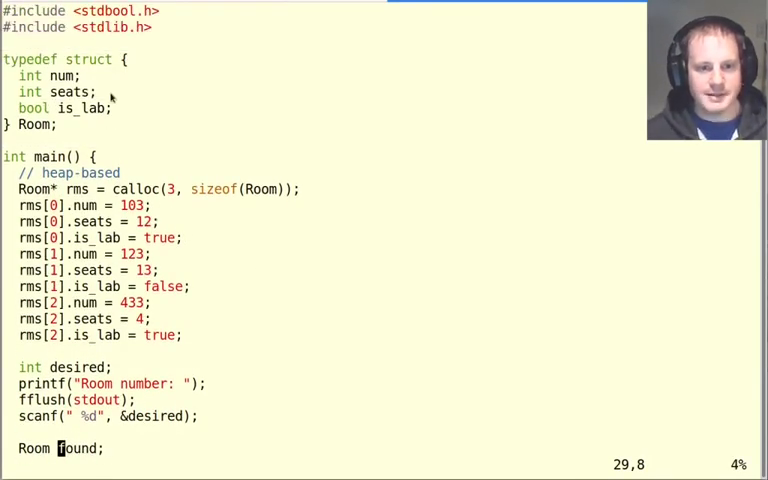
pyautogui.click(74, 76)
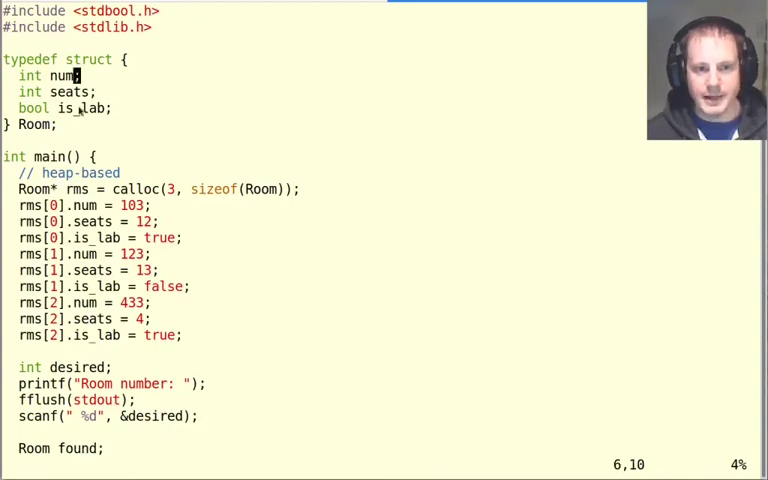
pyautogui.scroll(-3)
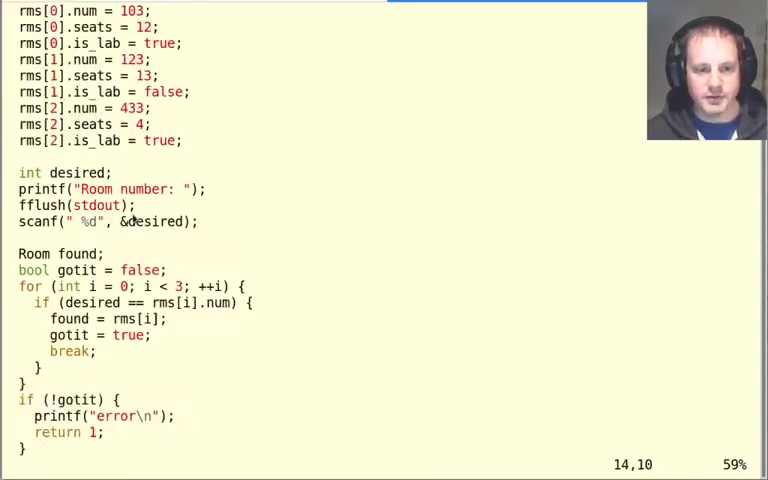
pyautogui.scroll(-3)
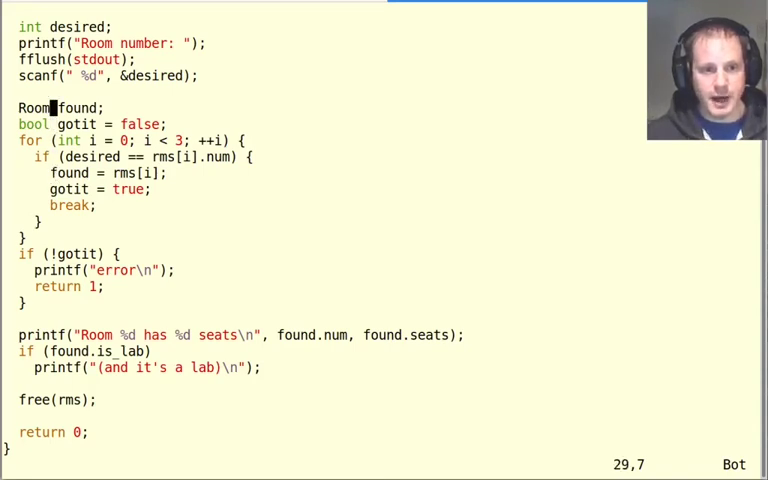
# - Declare Room* found = NULL and test if (!found) with a '// test for null pointer' comment
pyautogui.press('i')
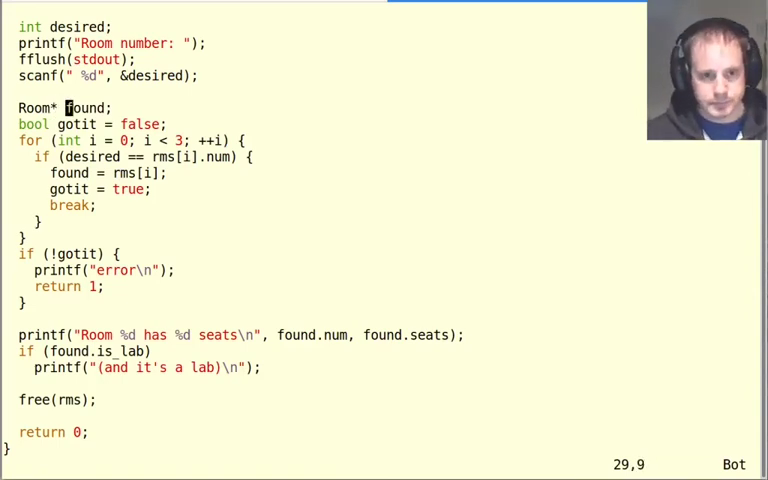
pyautogui.press('i')
pyautogui.write(' = NULL')
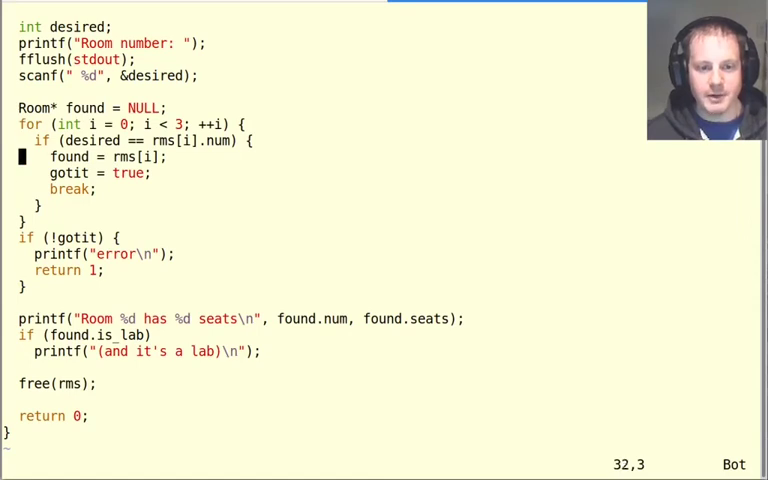
pyautogui.moveTo(60, 236)
pyautogui.write('f')
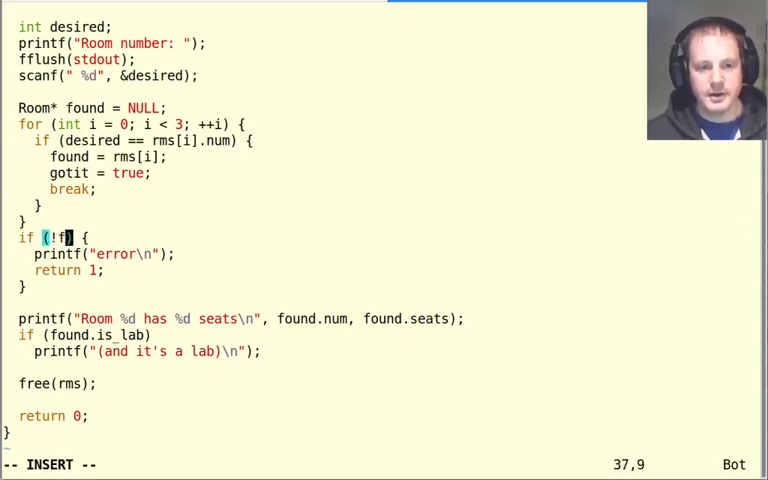
pyautogui.write('ound')
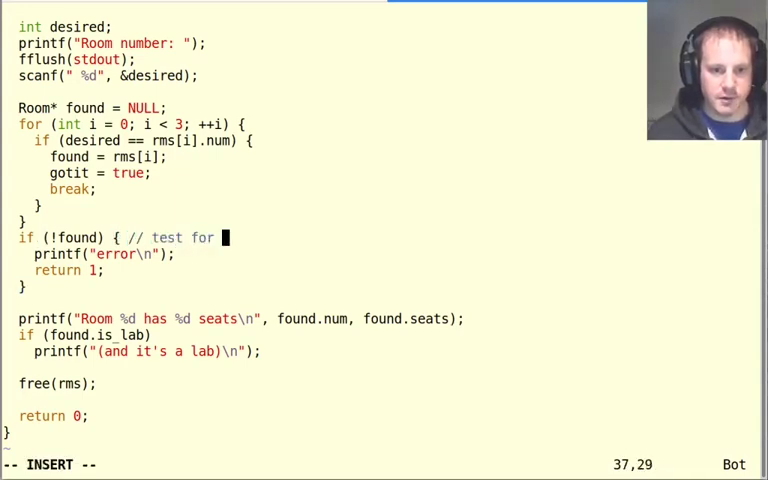
pyautogui.write('null pointer')
pyautogui.click(108, 156)
pyautogui.write('&')
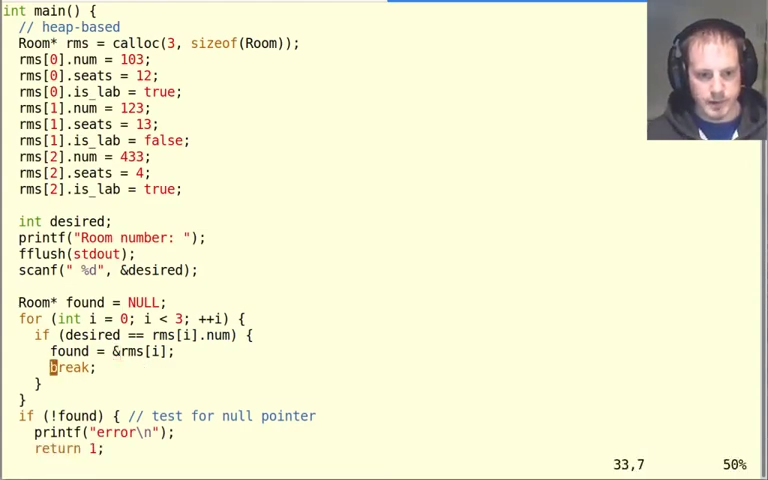
# - Scroll to the printf and if lines to convert found. accesses to found-> arrow syntax
pyautogui.scroll(-3)
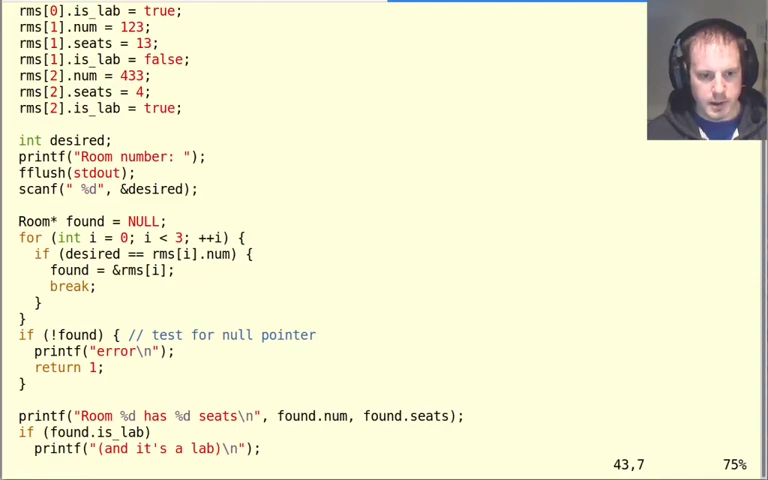
pyautogui.scroll(-3)
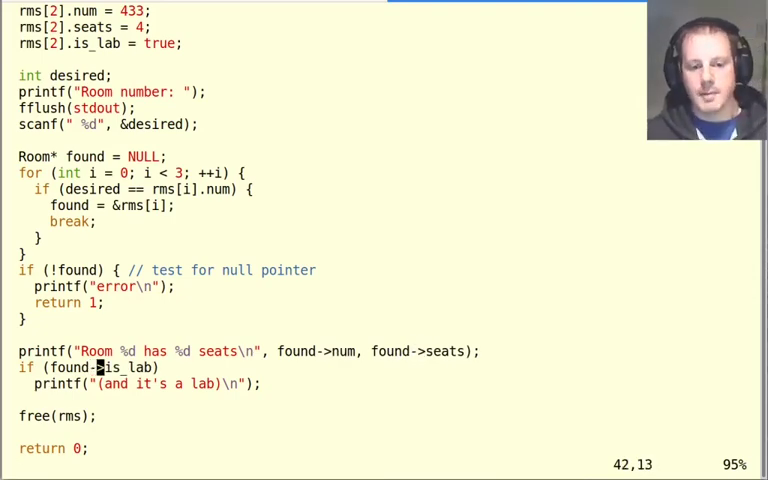
pyautogui.moveTo(96, 368)
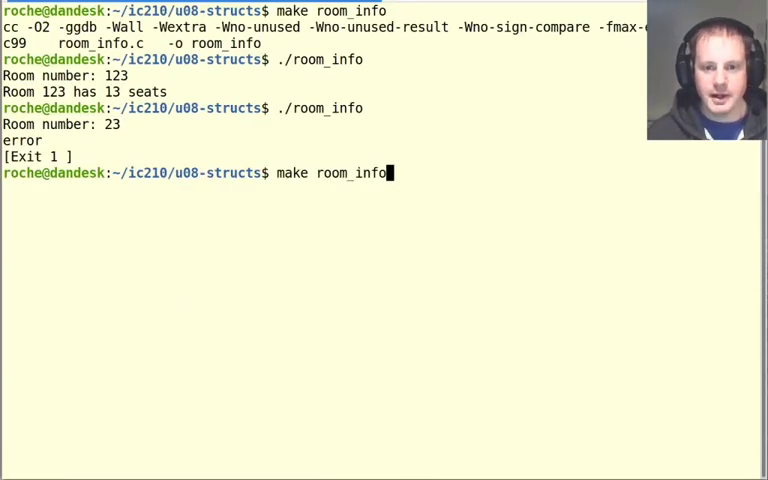
# - Rebuild room_info and run it with room numbers 123 and 433
pyautogui.press('Return')
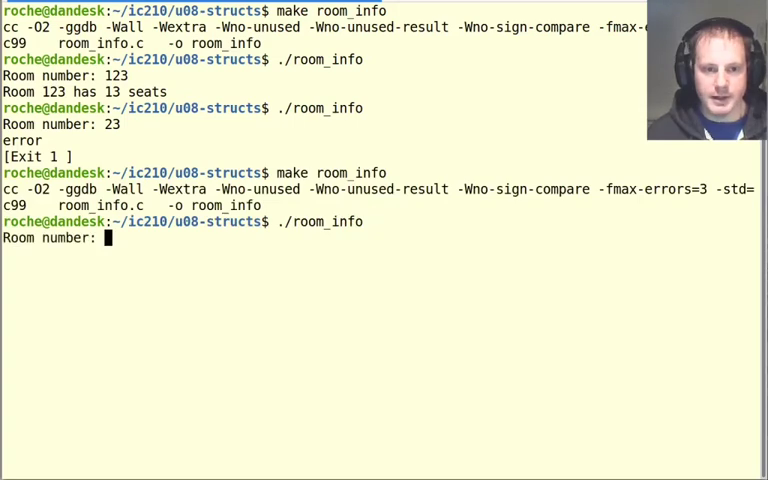
pyautogui.write('123')
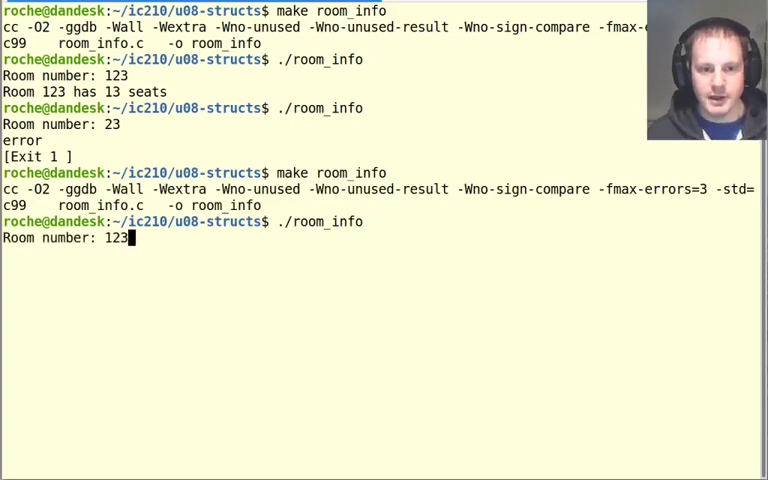
pyautogui.press('Return')
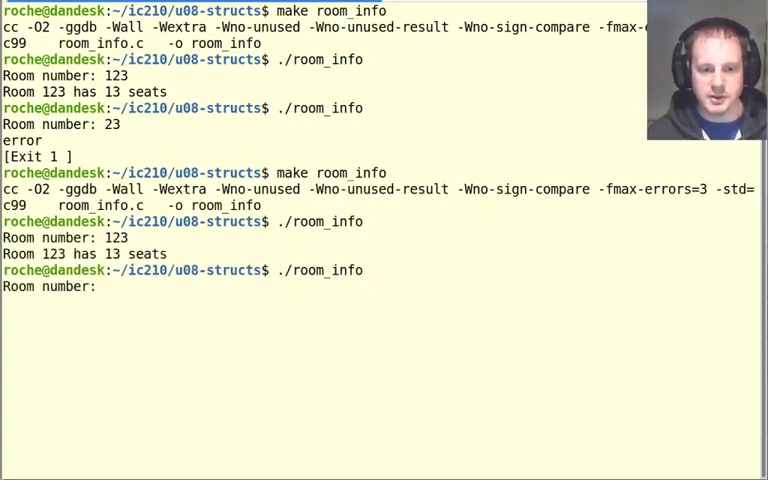
pyautogui.write('433')
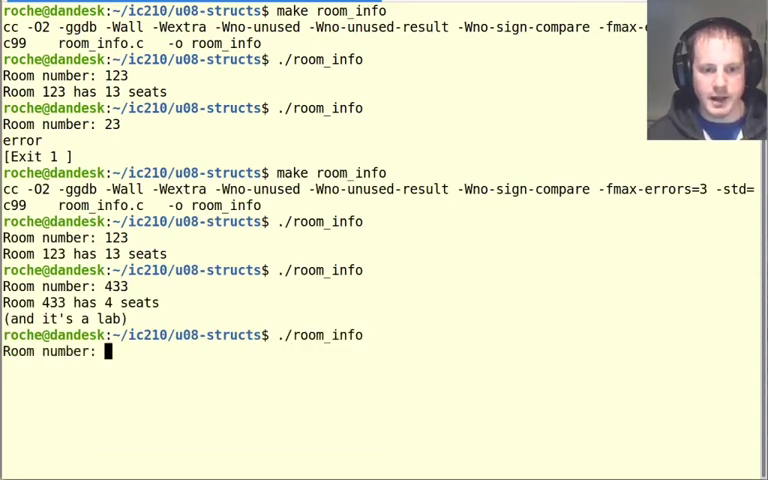